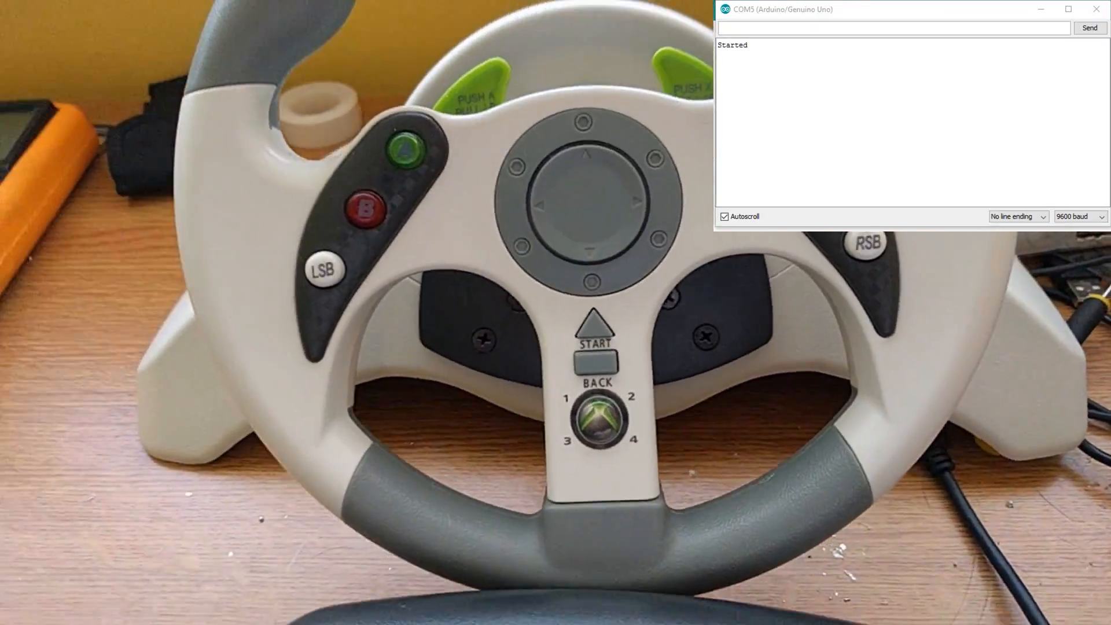
Step: Power on the wheel so the Serial Monitor prints Power On, steering 2.45 and both pedals 0.00
click(627, 416)
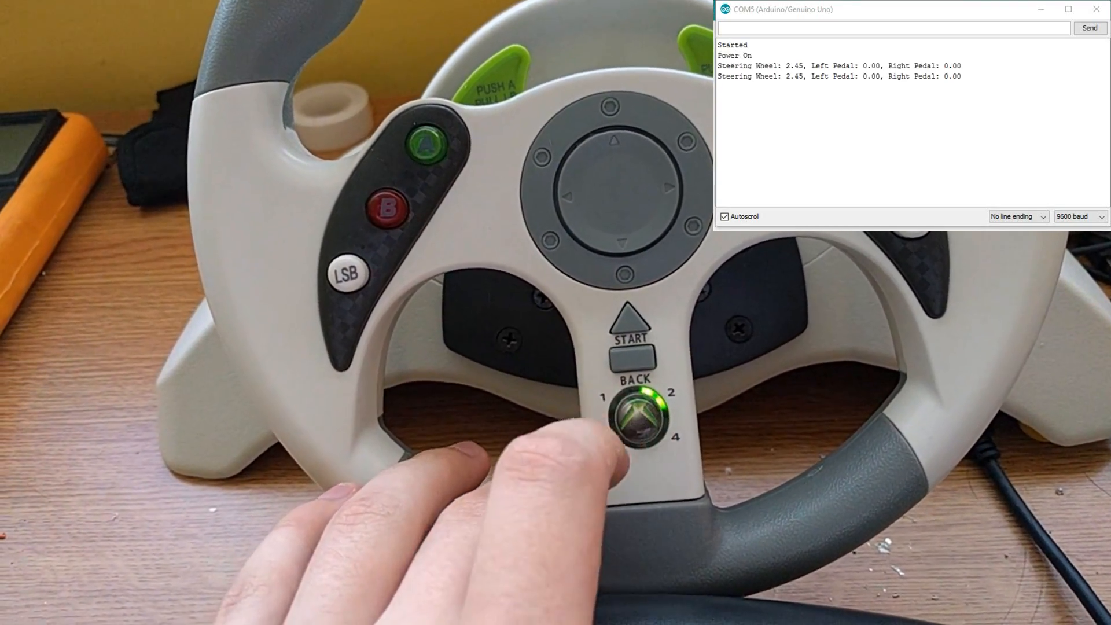